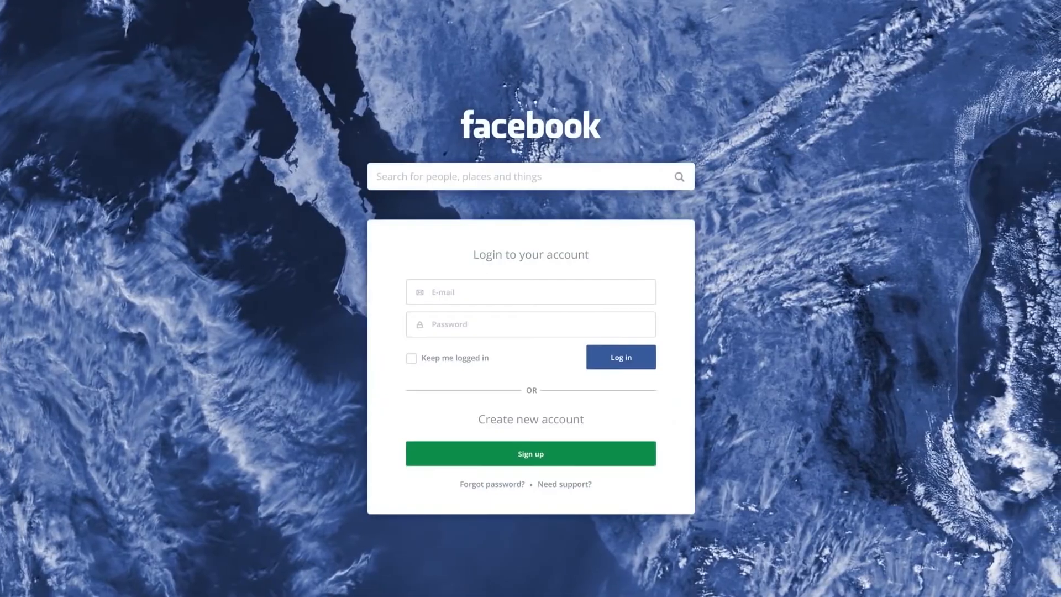
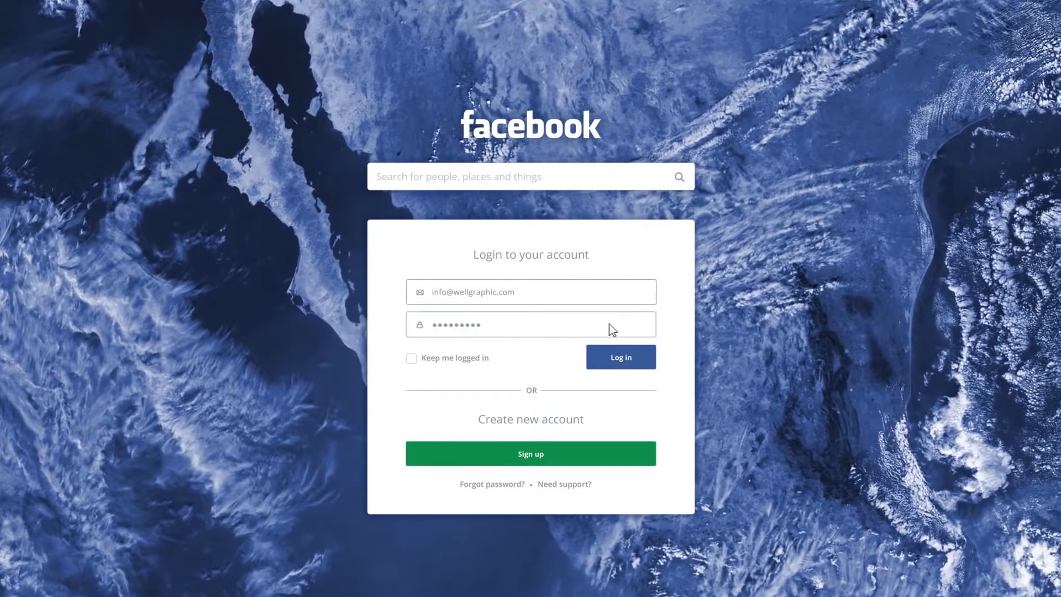
Enter the email beginning 'info@wel' and password, keep logged in, and log in.
left_click(619, 357)
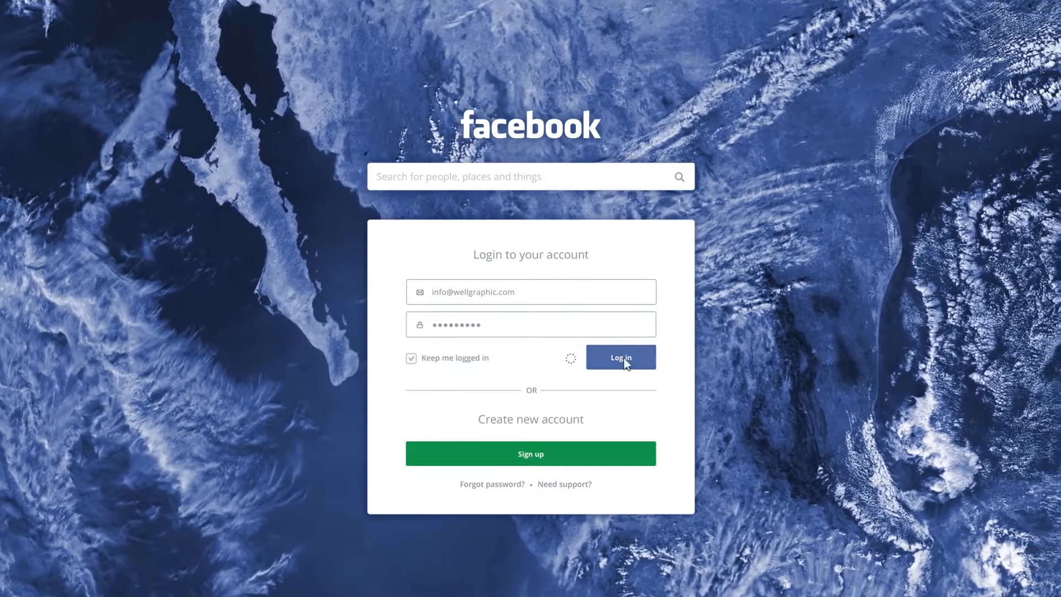